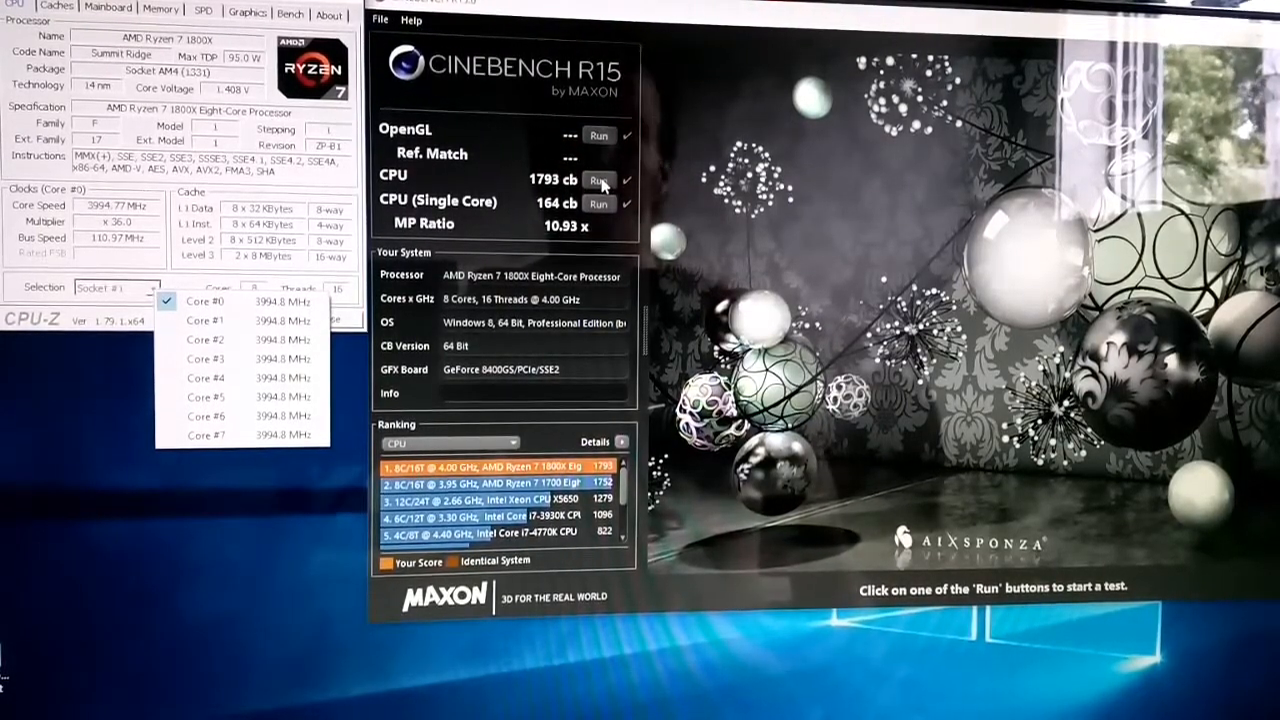
- Run the Cinebench CPU multi-core render test, finishing at 1770 cb (10.79x ratio)
{"action": "left_click", "coordinate": [598, 175]}
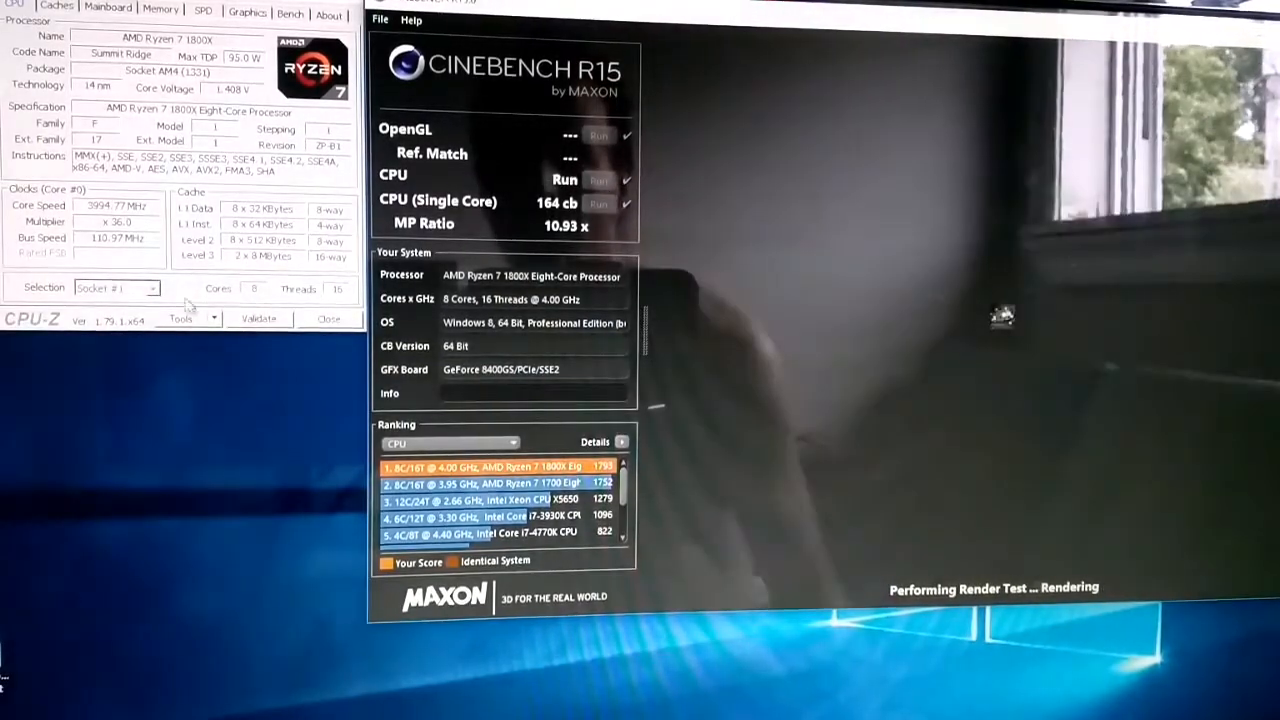
{"action": "left_click", "coordinate": [155, 288]}
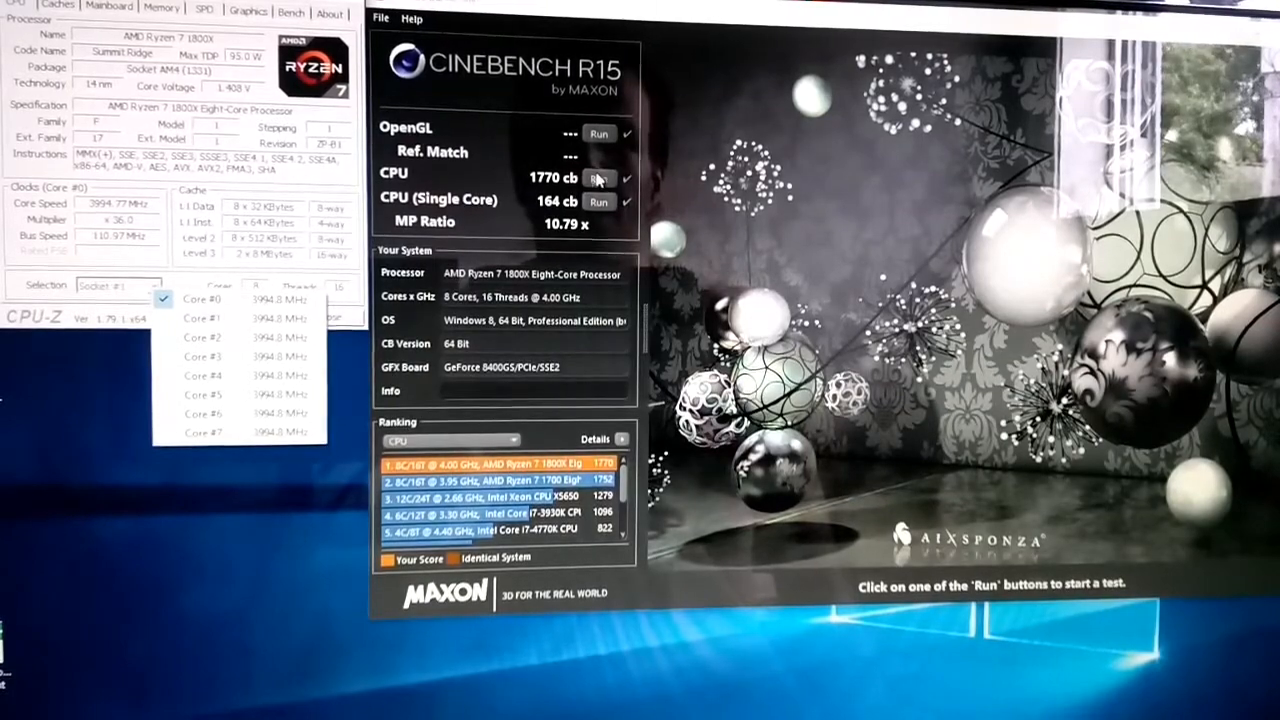
- Rerun the CPU multi-core render test, which now scores 1628 cb (9.92x ratio)
{"action": "left_click", "coordinate": [599, 172]}
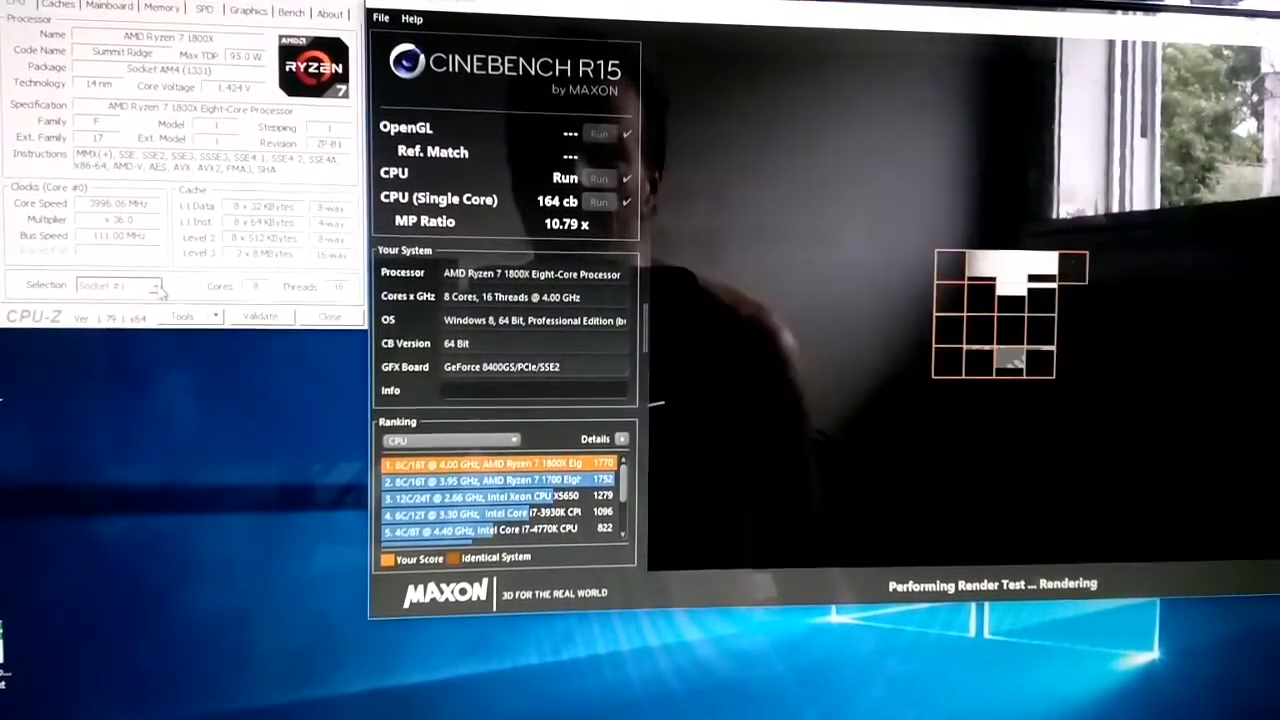
{"action": "left_click", "coordinate": [160, 286]}
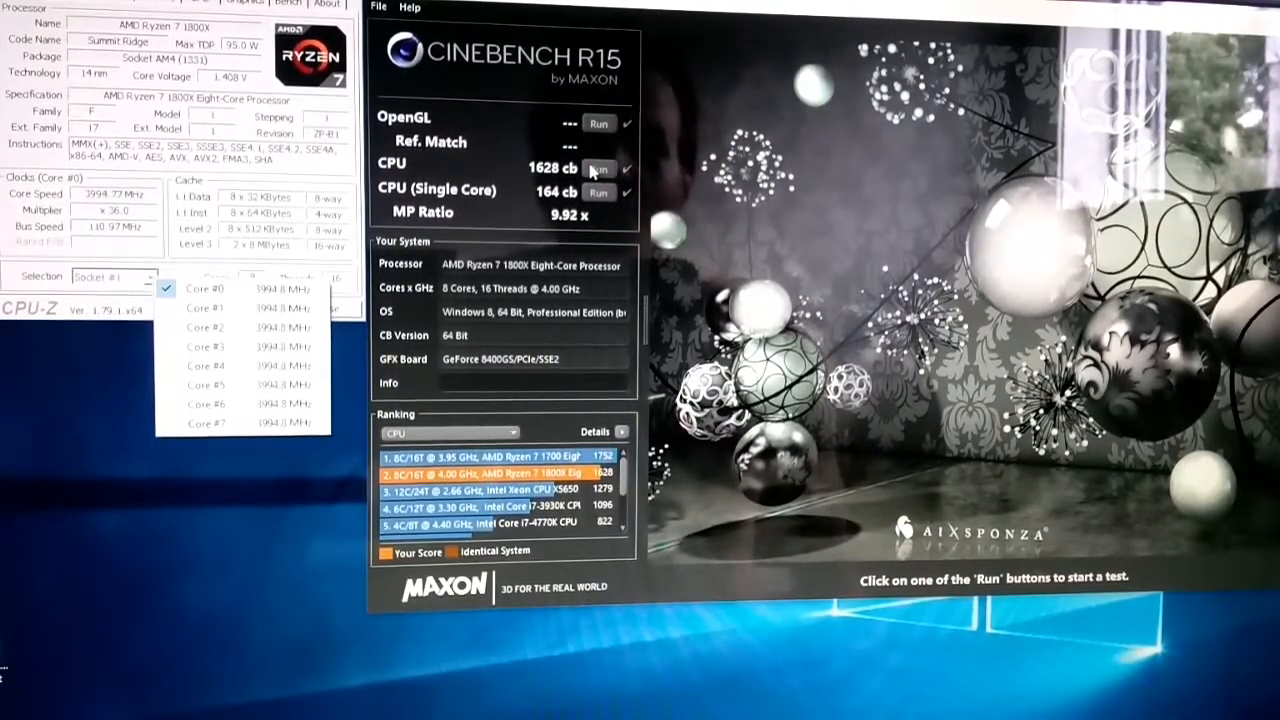
- Rerun the CPU multi-core test, reaching 1789 cb and topping the ranking
{"action": "left_click", "coordinate": [598, 168]}
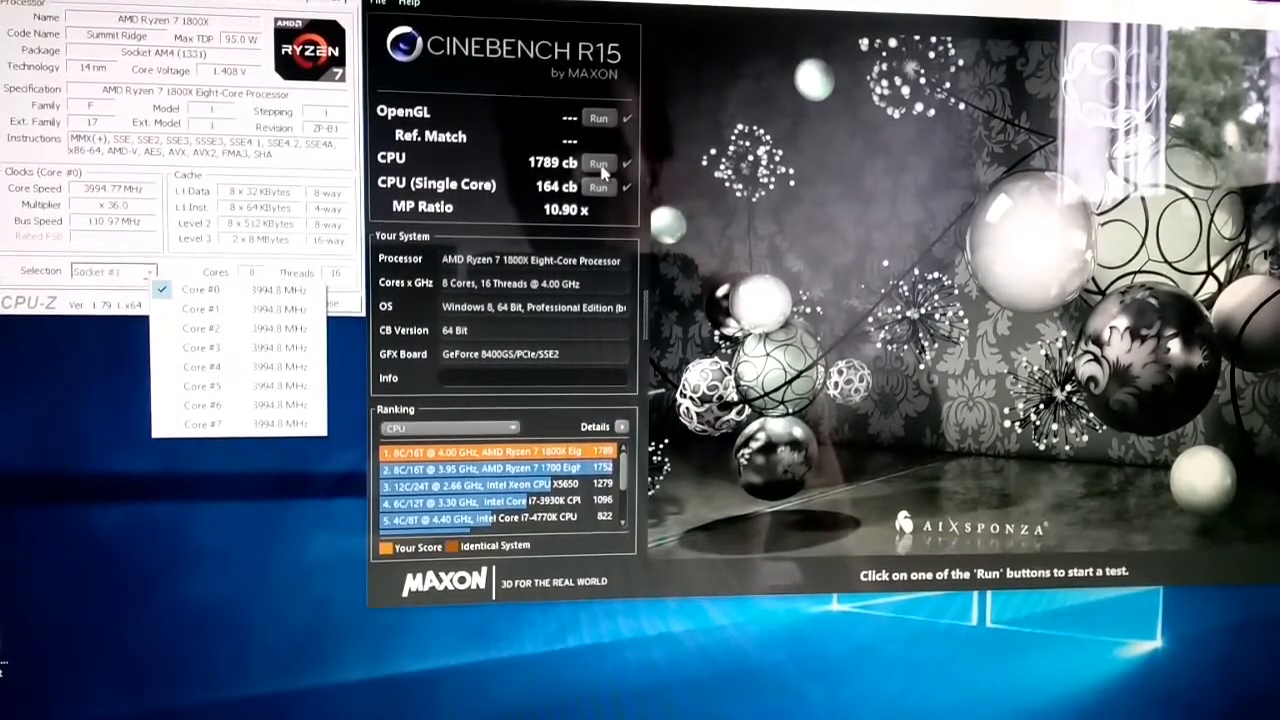
- Rerun the CPU test for 1791 cb, then show CPU-Z memory timings
{"action": "left_click", "coordinate": [598, 163]}
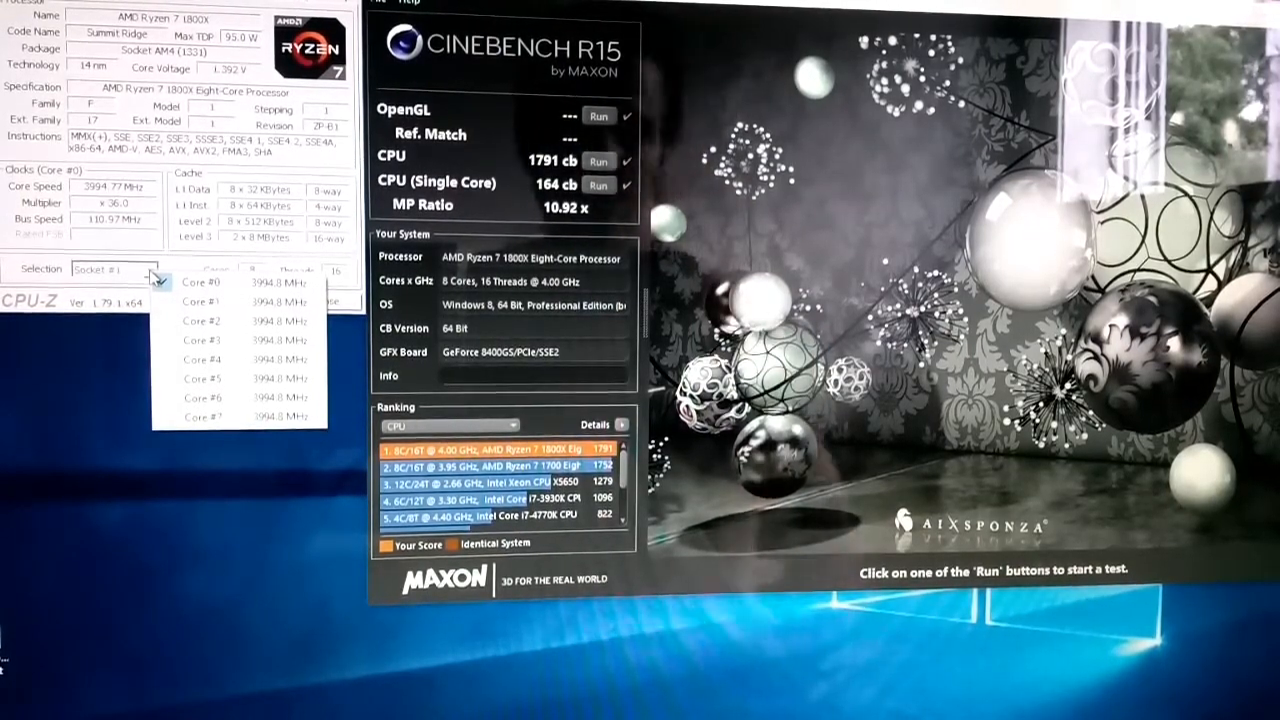
{"action": "left_click", "coordinate": [150, 3]}
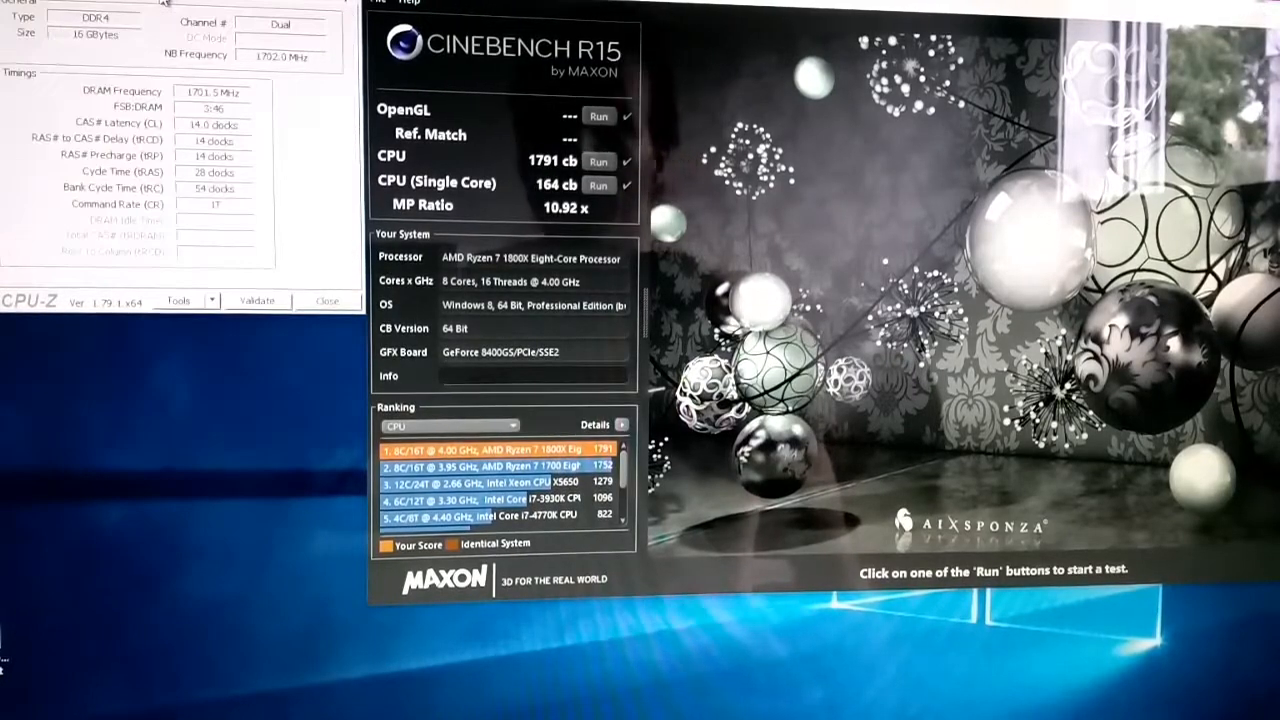